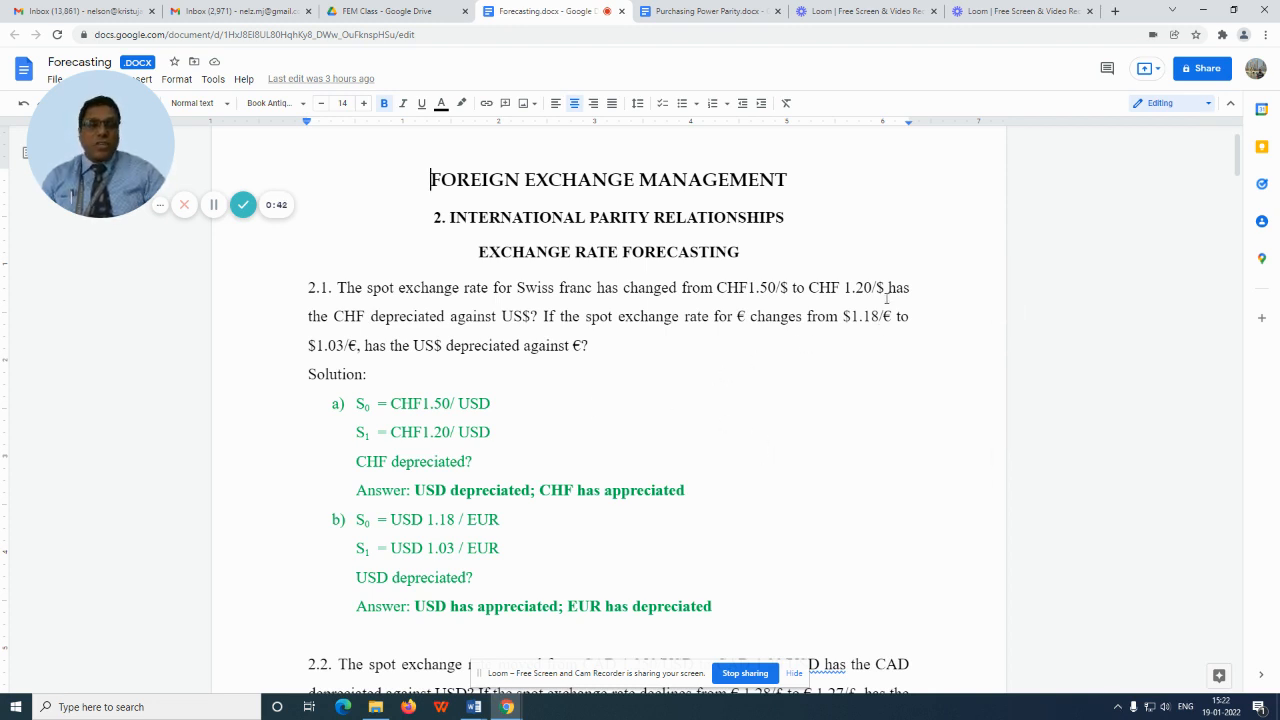
Step: Place the cursor after CHF 1.20/$ in problem 2.1, then scroll to question 2.2
left_click(887, 287)
type(",")
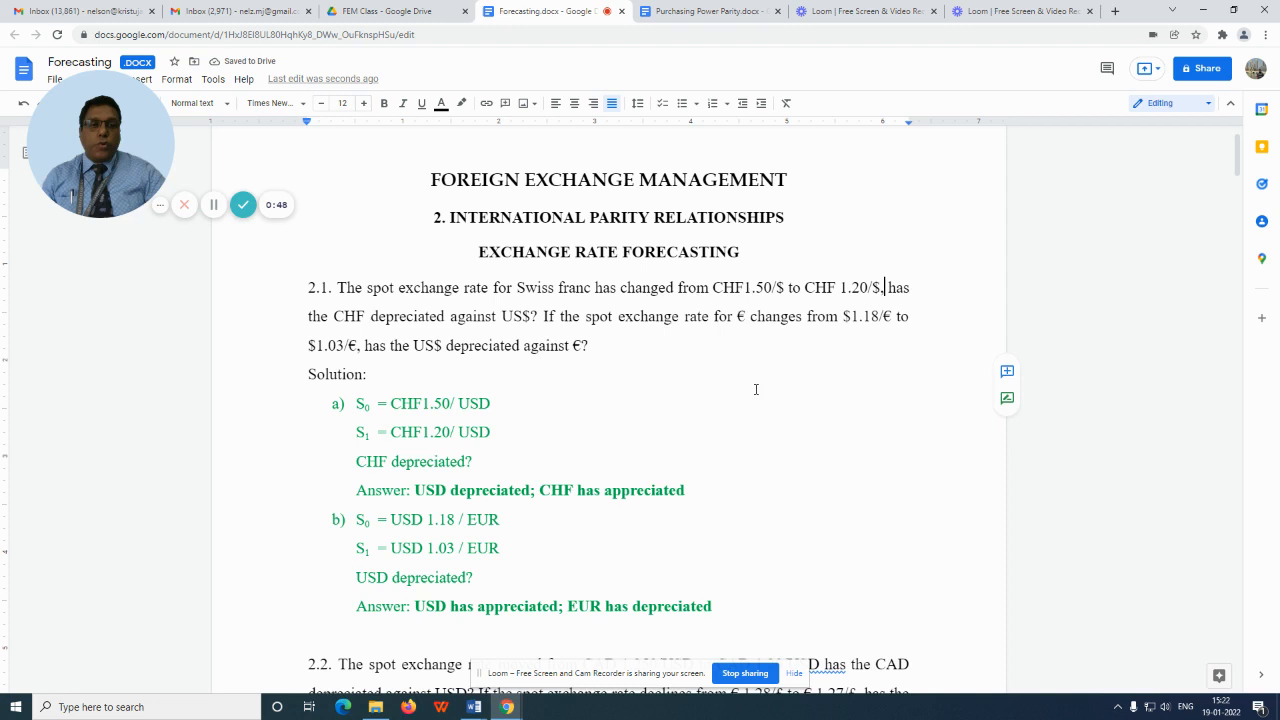
mouse_move(844, 365)
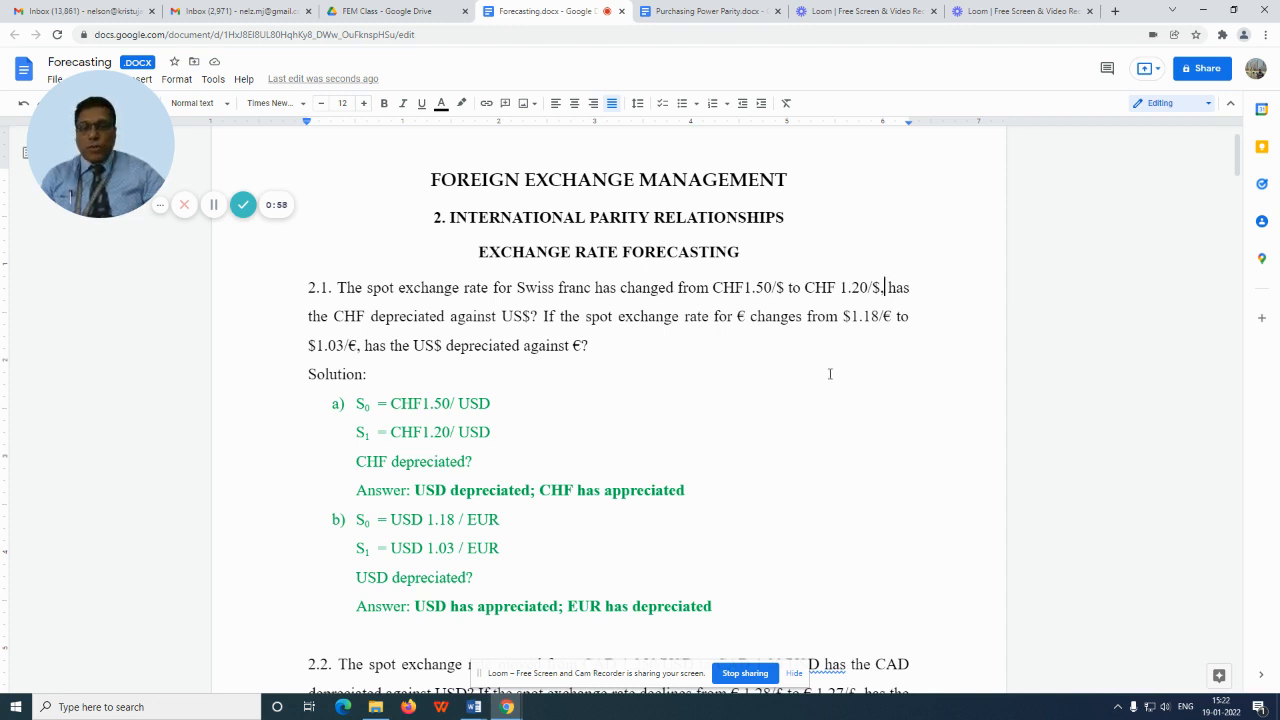
scroll("down", 3)
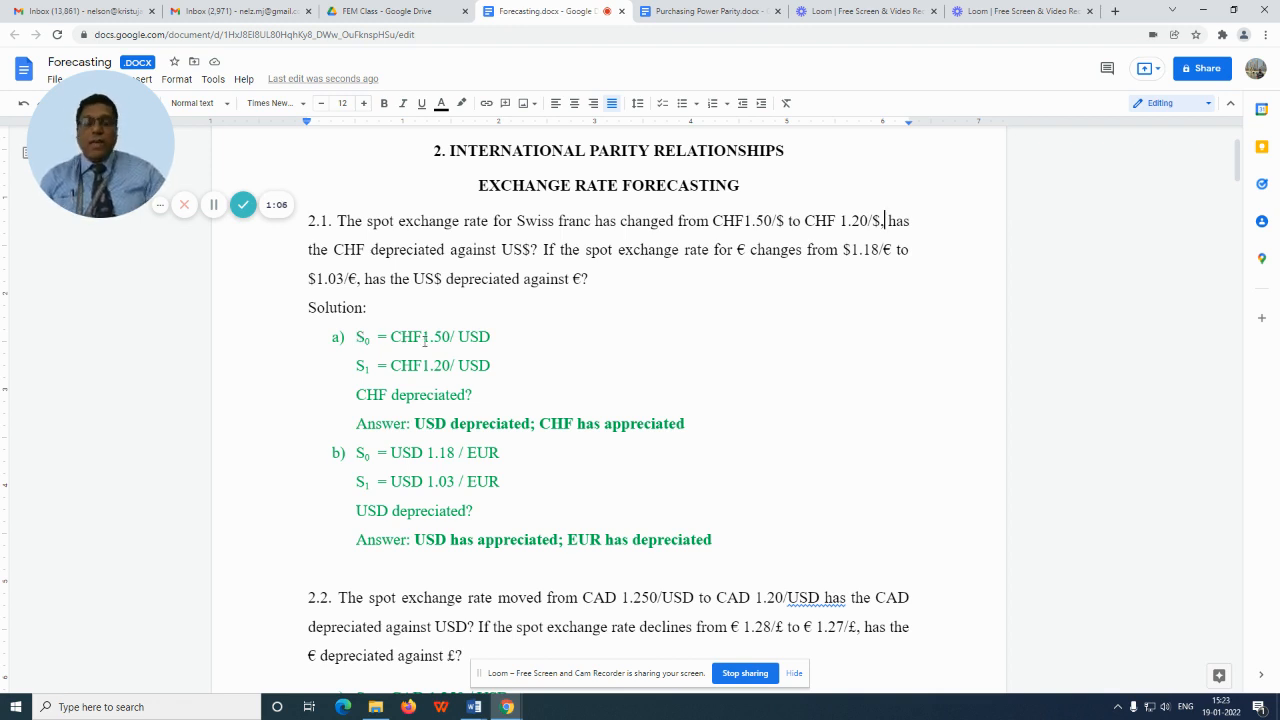
mouse_move(589, 358)
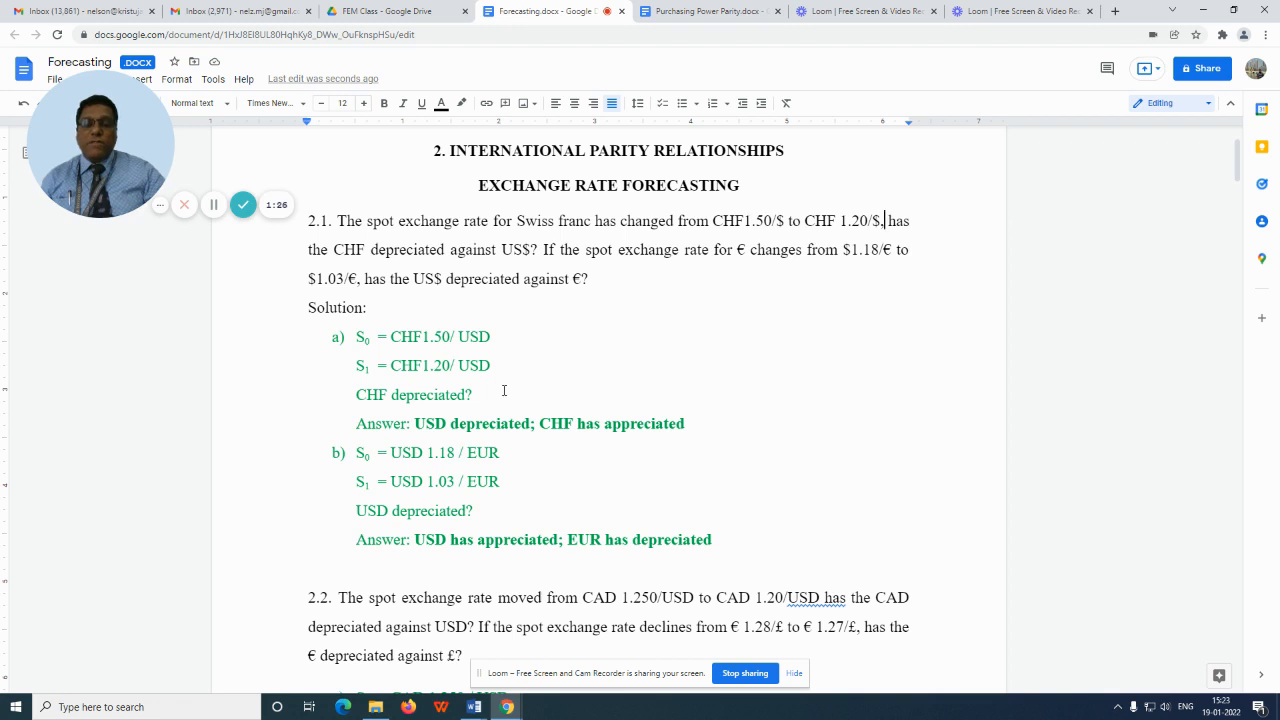
mouse_move(512, 341)
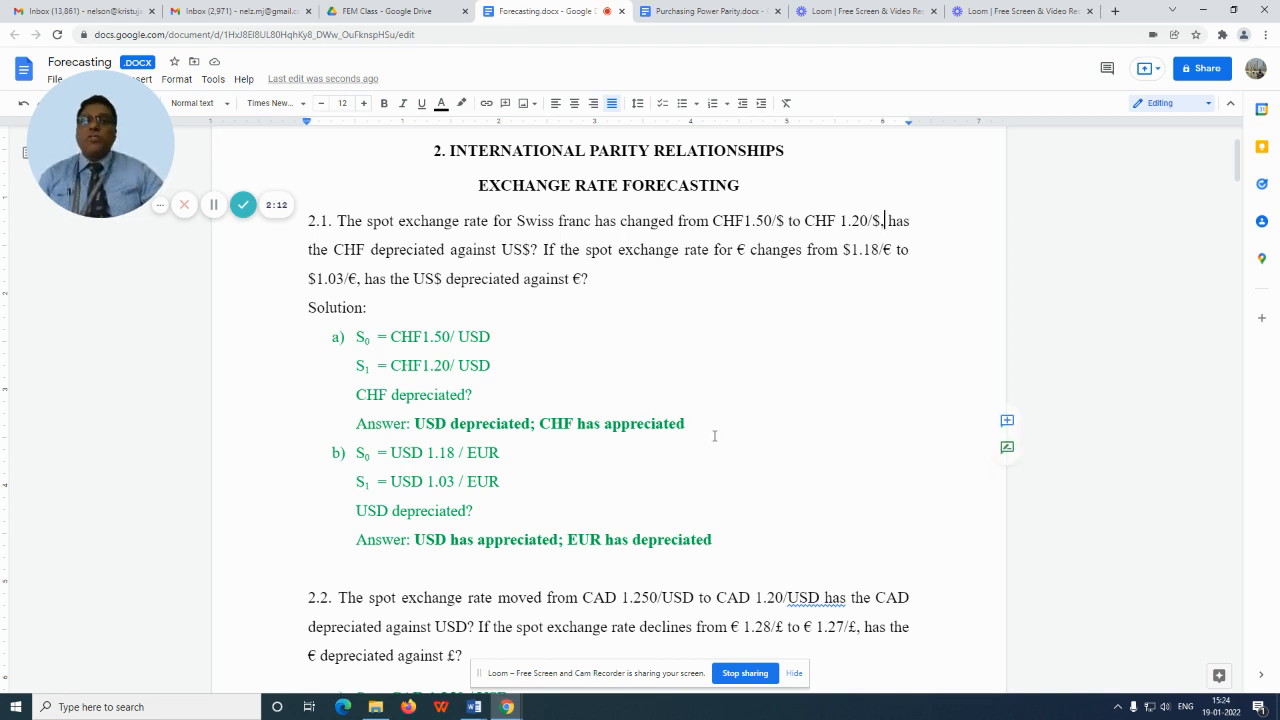
mouse_move(545, 468)
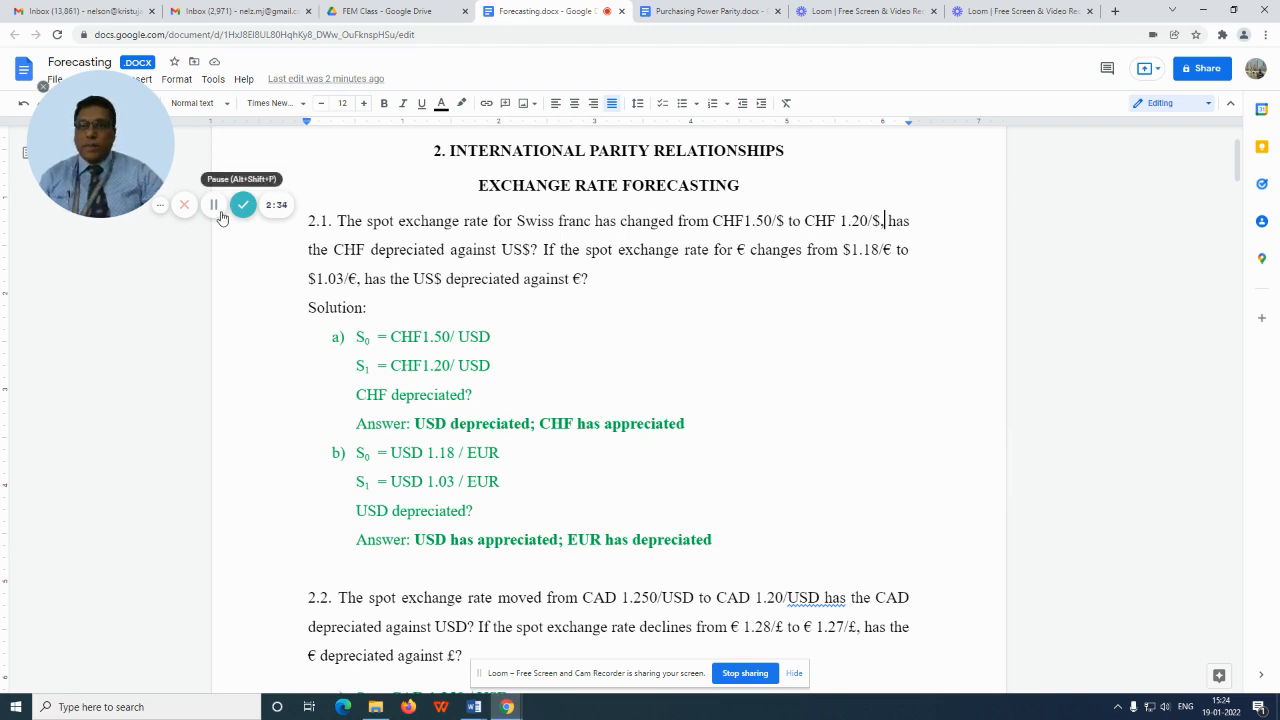
Step: Scroll past the depreciation and devaluation definitions to PPP question 2.4
scroll("down", 3)
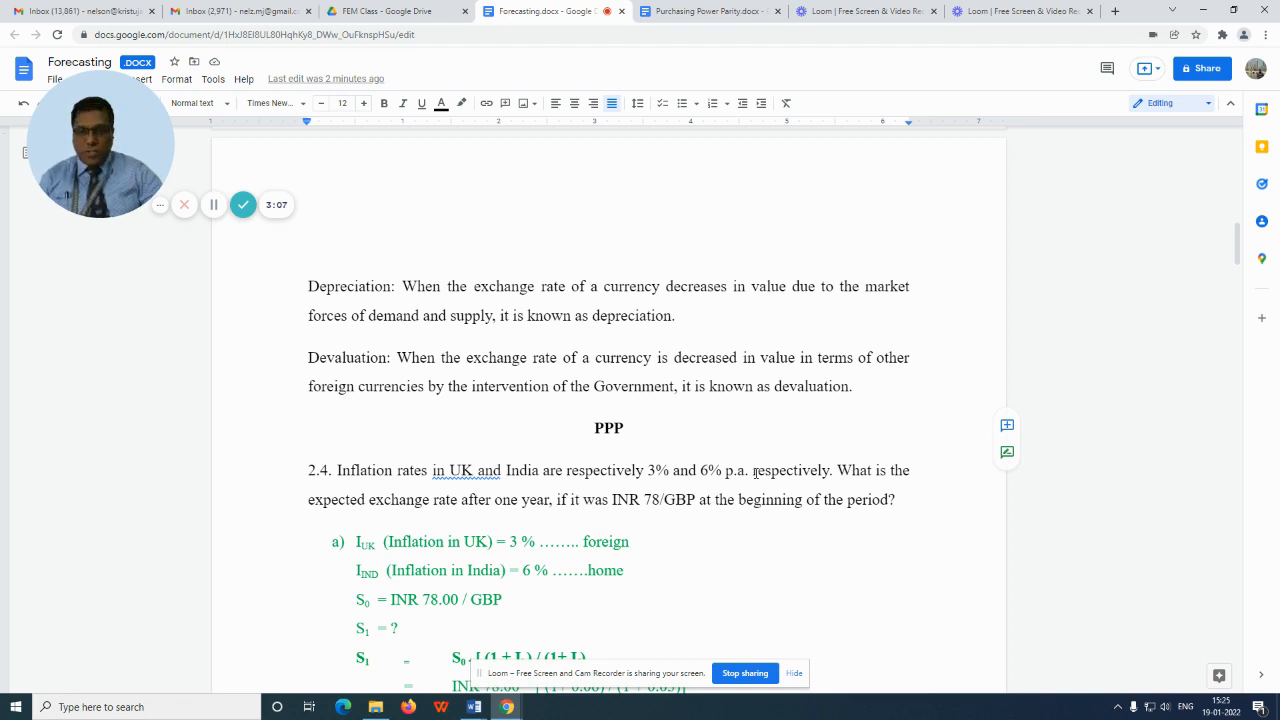
mouse_move(757, 471)
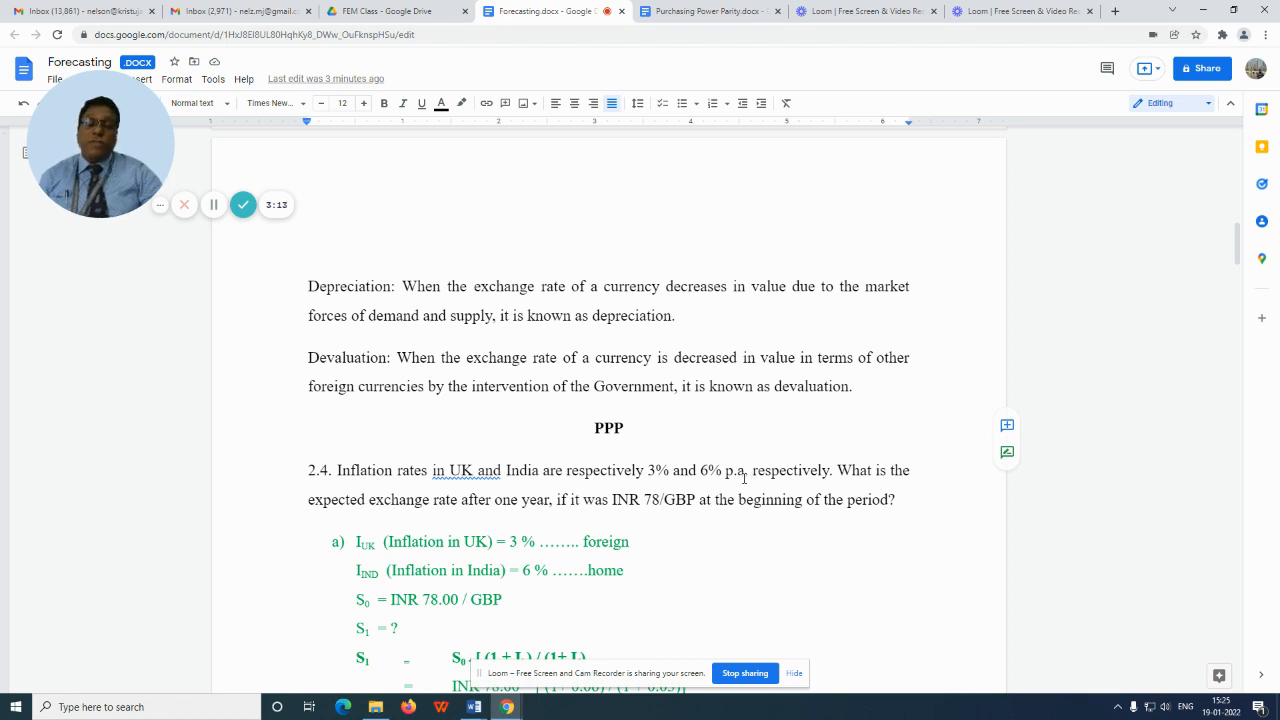
mouse_move(749, 457)
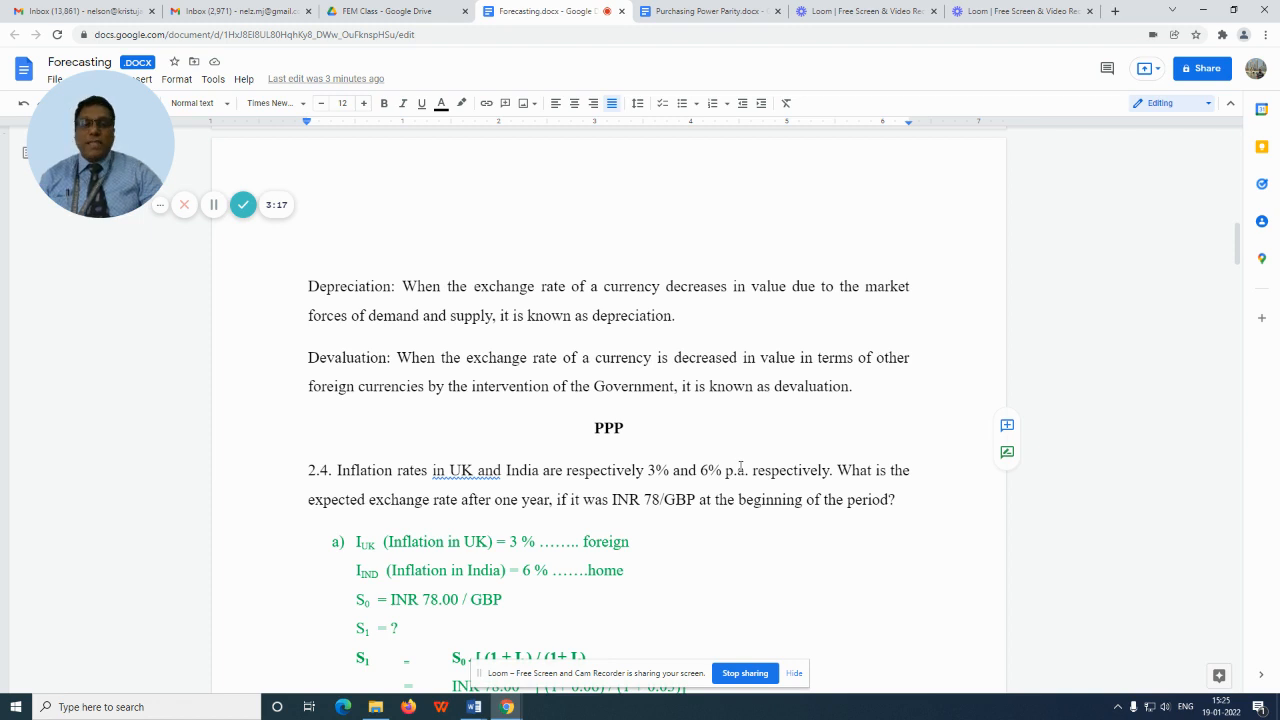
Step: Scroll through the 2.4 solution to INR 80.27/GBP and 2.91% depreciation
scroll("down", 3)
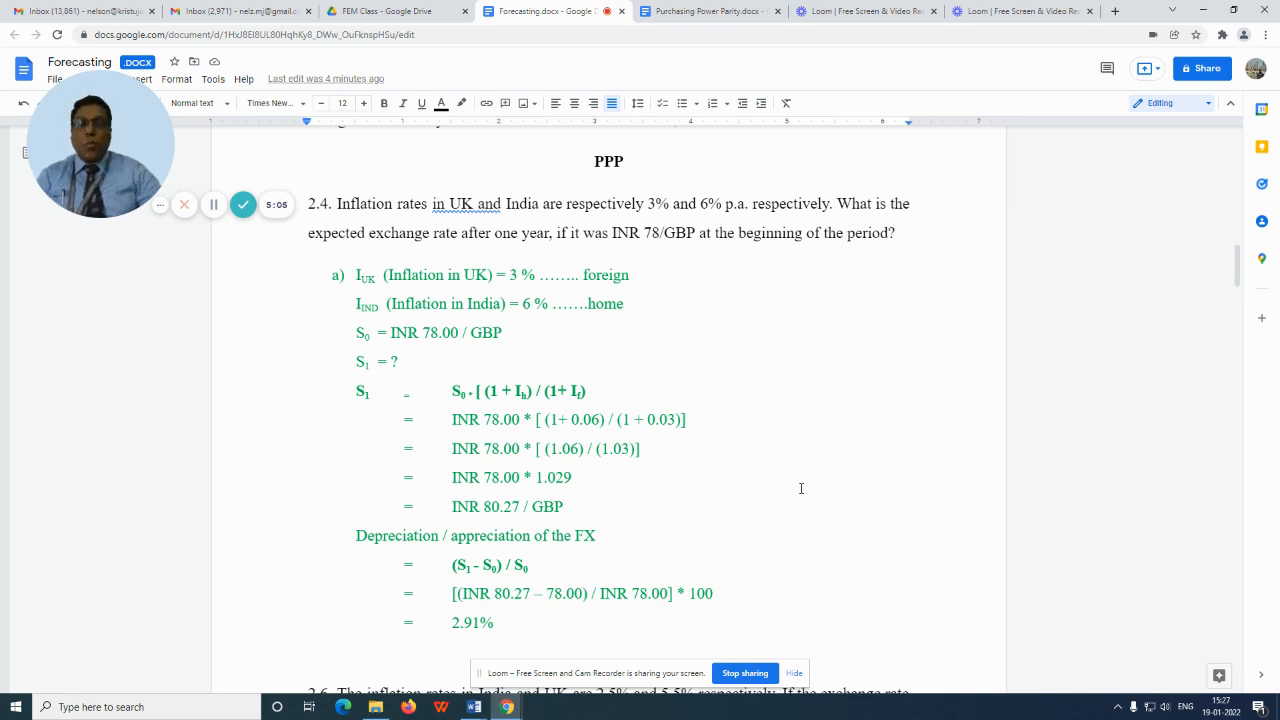
scroll("down", 3)
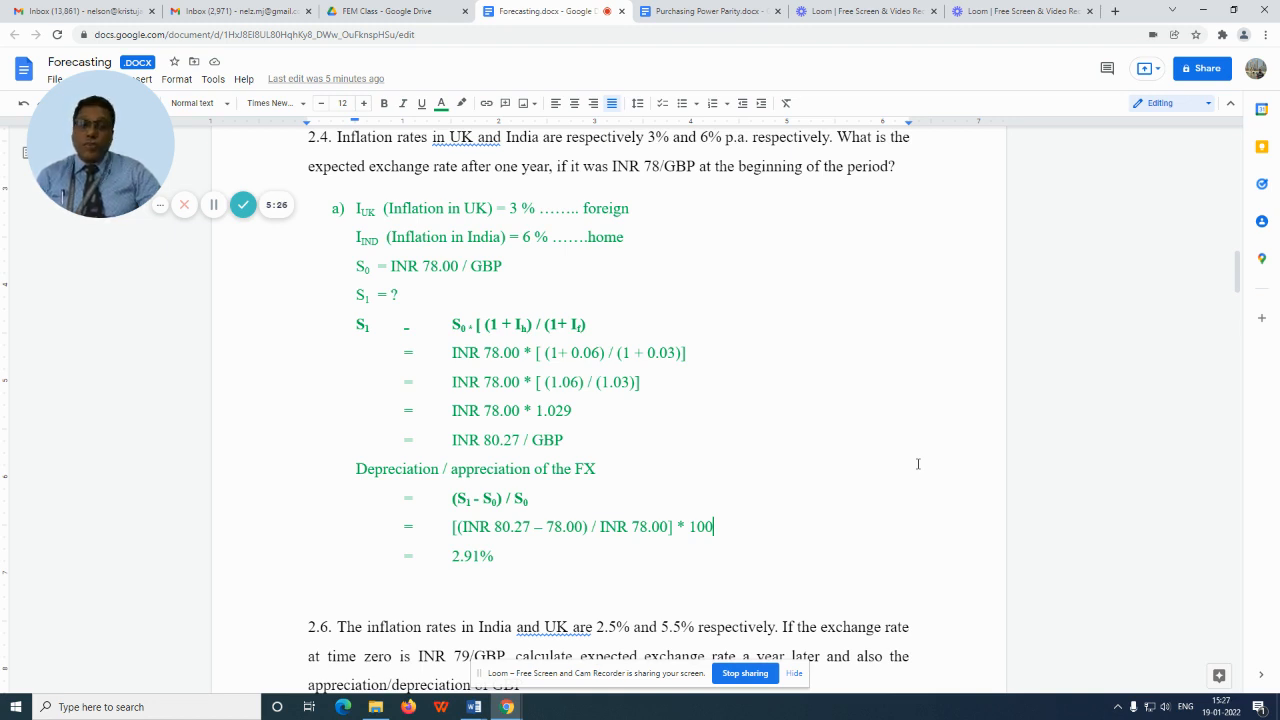
mouse_move(903, 472)
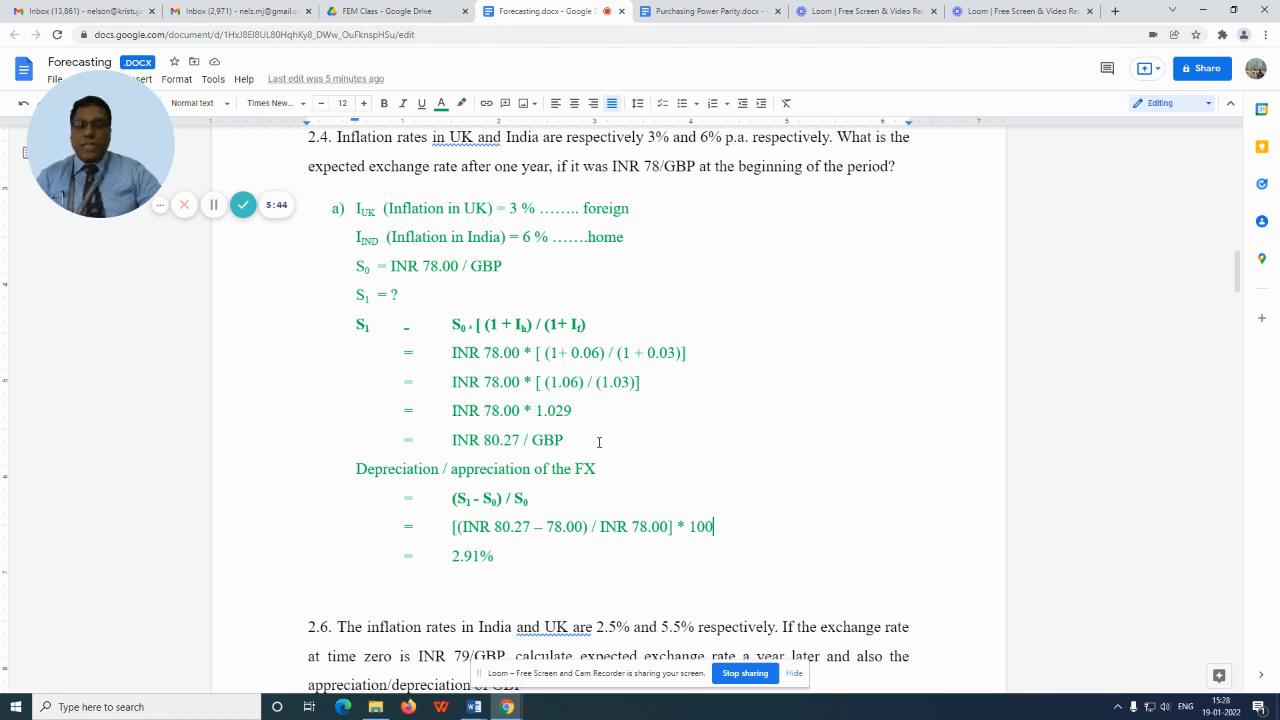
Step: Highlight 'INR 80.27 / GBP' and scroll down to question 2.6 on India-UK inflation
left_click_drag(452, 440, 563, 440)
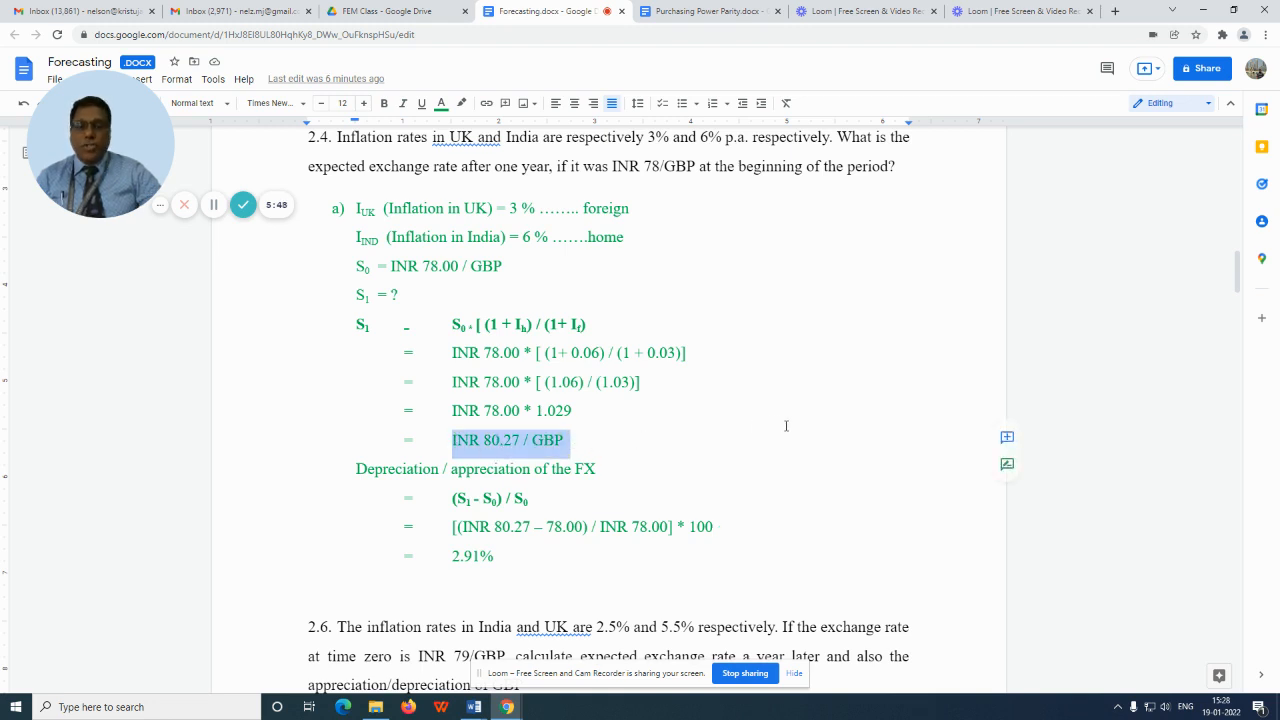
scroll("down", 3)
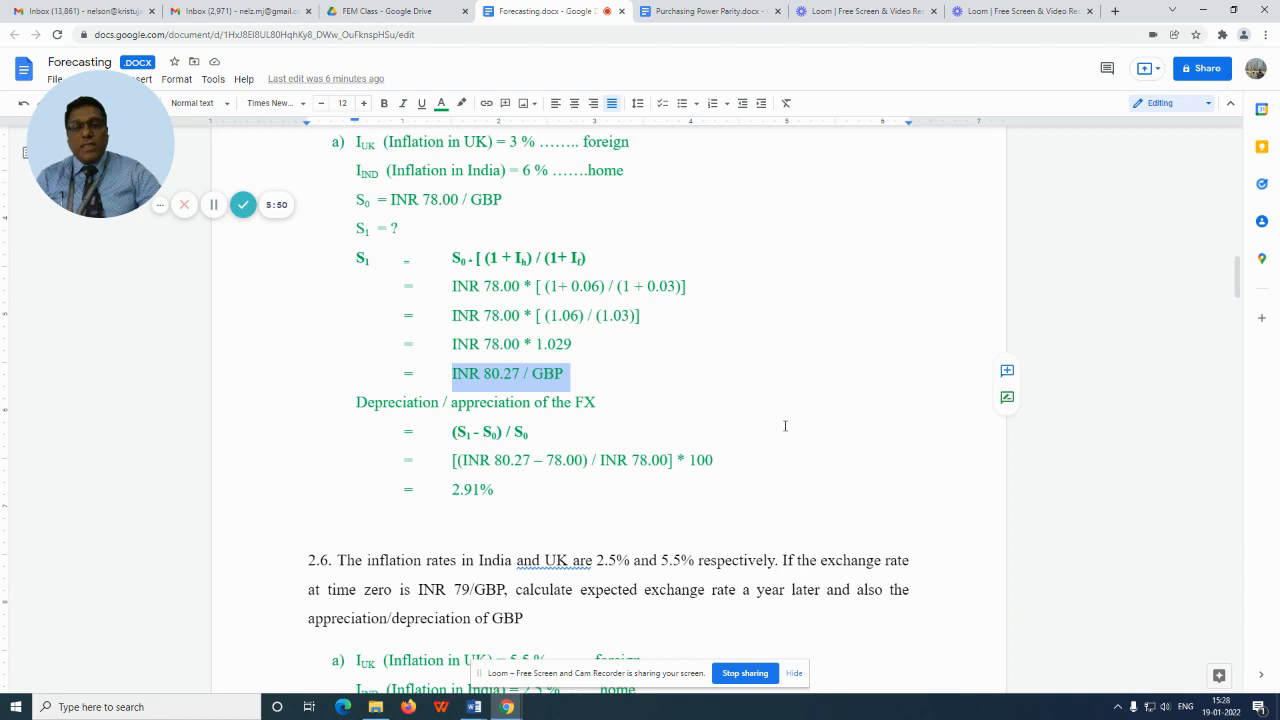